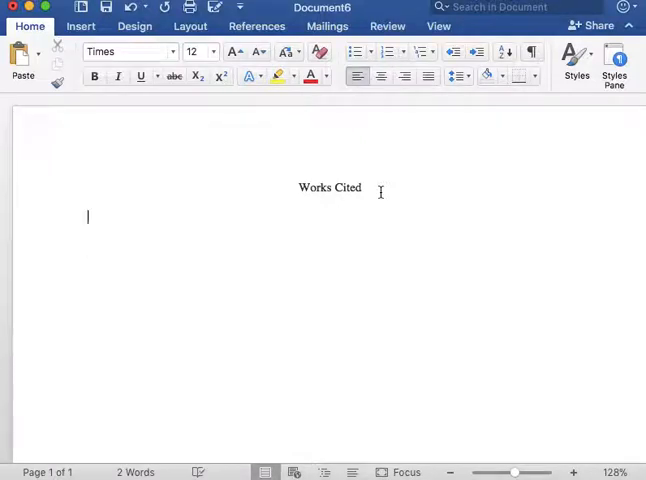
Step: Begin the first entry with the author's name "Alighieri, Dante" under the heading
{"action": "type", "text": "A"}
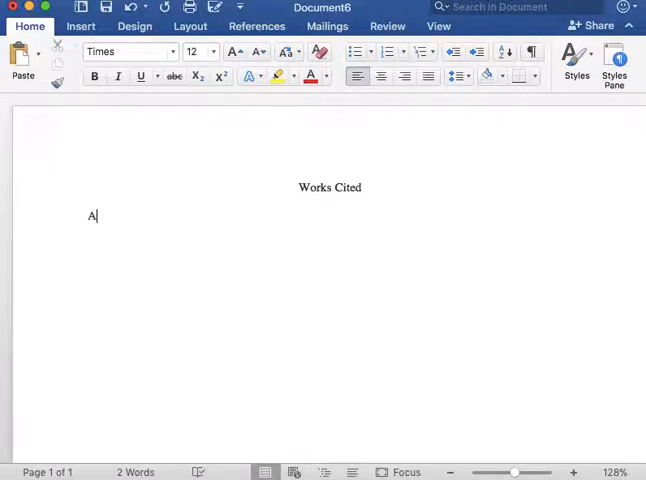
{"action": "type", "text": "li"}
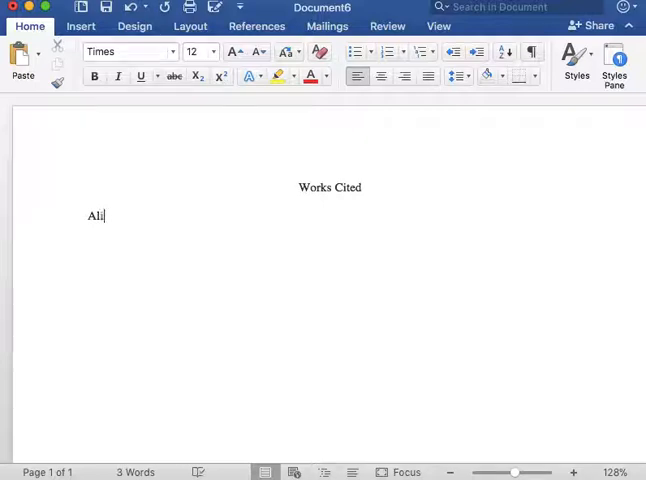
{"action": "type", "text": "gh"}
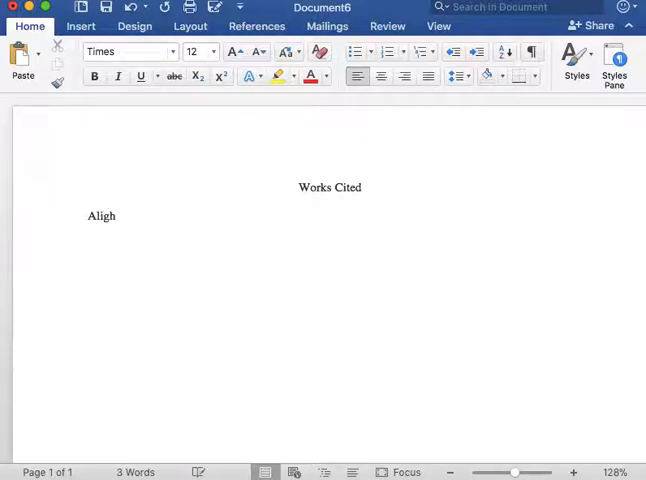
{"action": "type", "text": "ieri"}
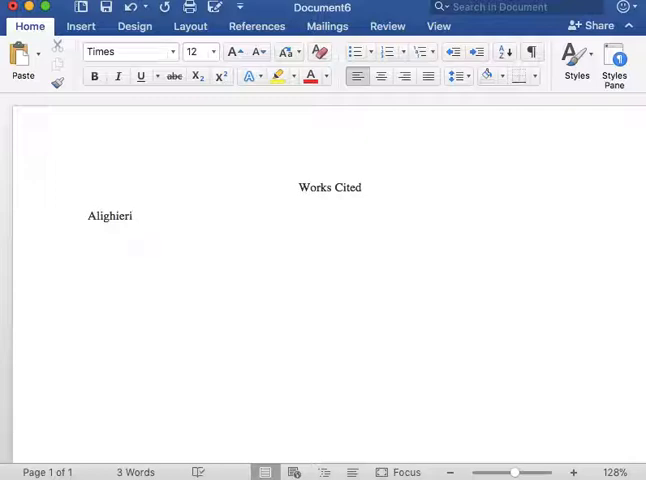
{"action": "type", "text": ","}
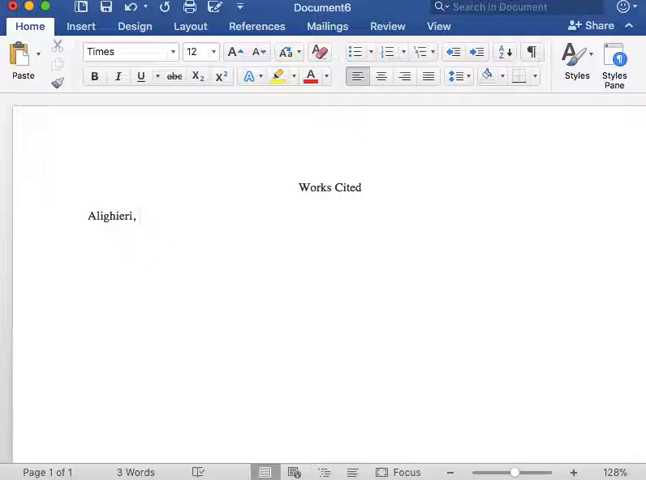
{"action": "type", "text": "D"}
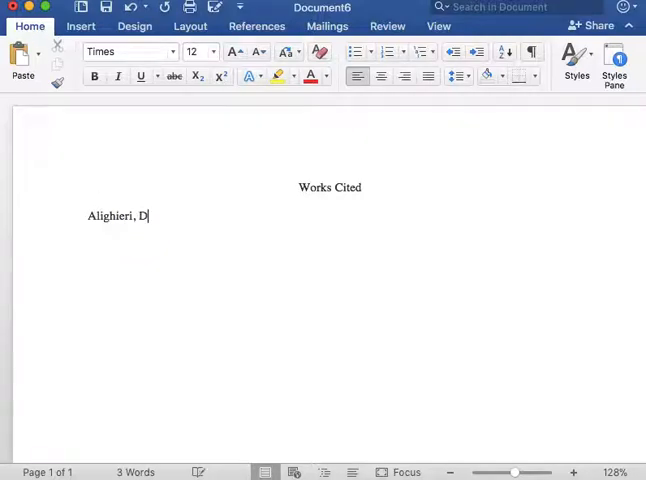
{"action": "type", "text": "ante"}
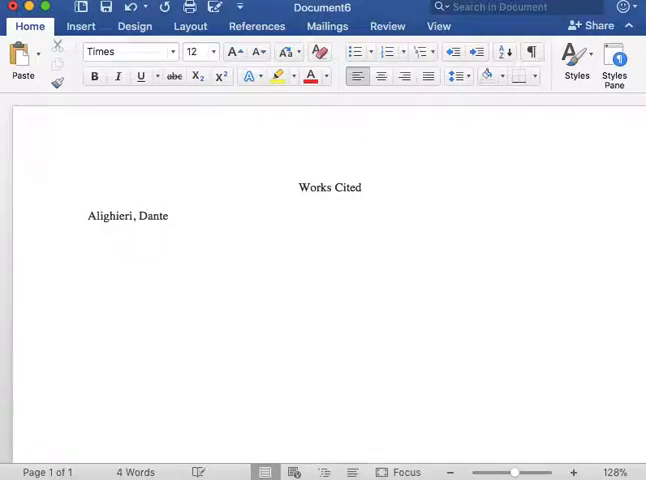
{"action": "left_click", "coordinate": [170, 216]}
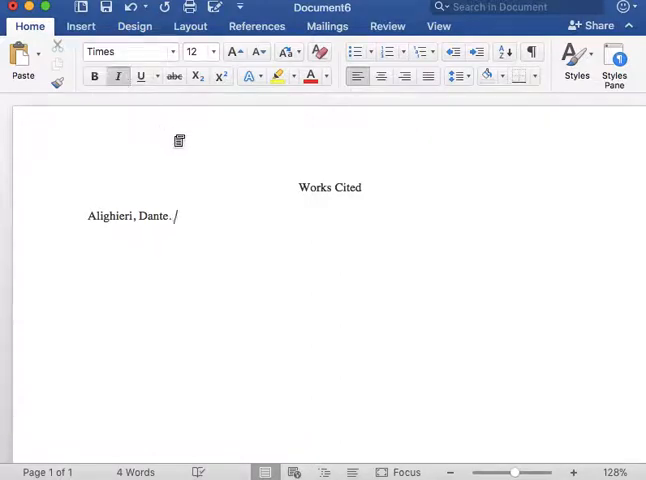
Step: Add the italicized title "The Inferno" followed by a period after the author
{"action": "type", "text": "The"}
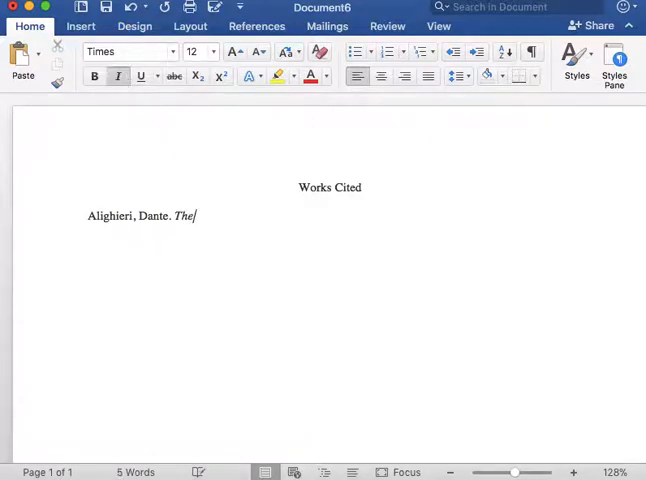
{"action": "type", "text": "Inf"}
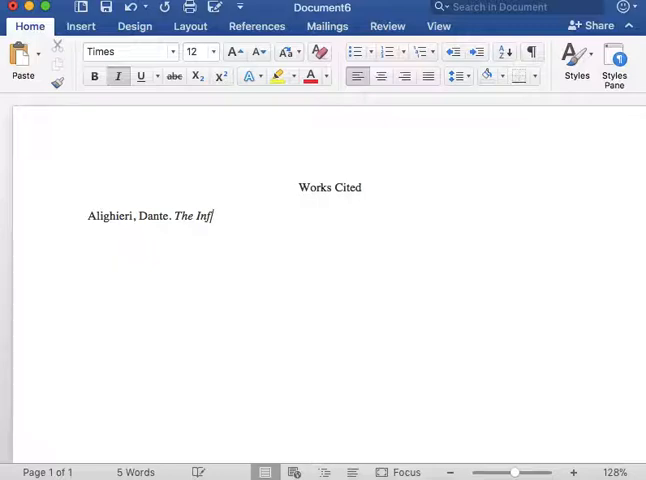
{"action": "type", "text": "erno"}
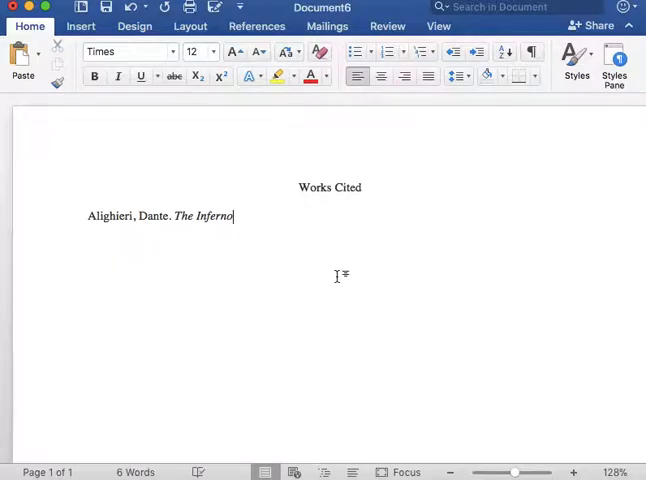
{"action": "type", "text": "."}
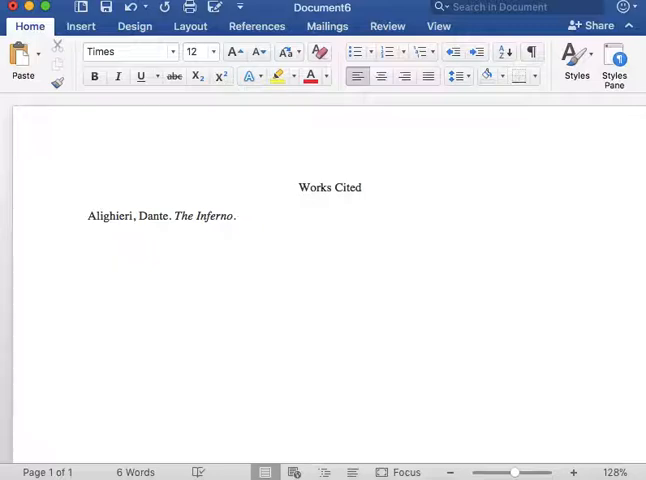
Step: Add the translator credit "Translated by John Ciardi." after the title
{"action": "type", "text": "Tr"}
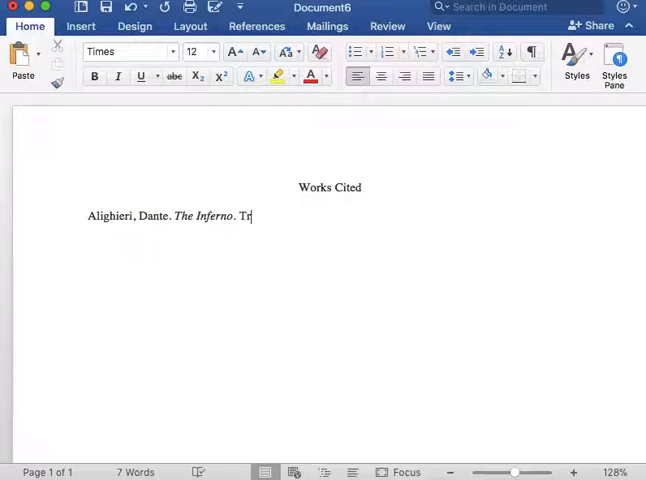
{"action": "type", "text": "anslated b"}
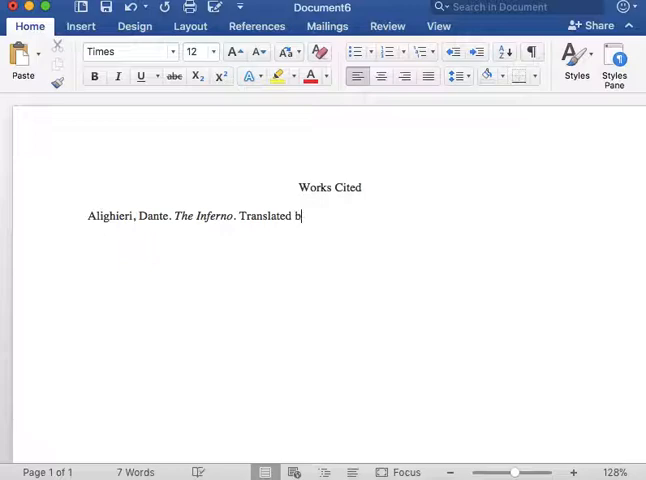
{"action": "type", "text": "y"}
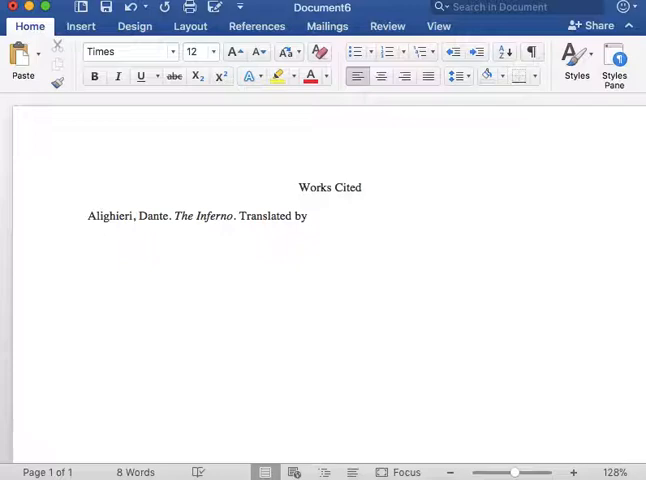
{"action": "type", "text": "J"}
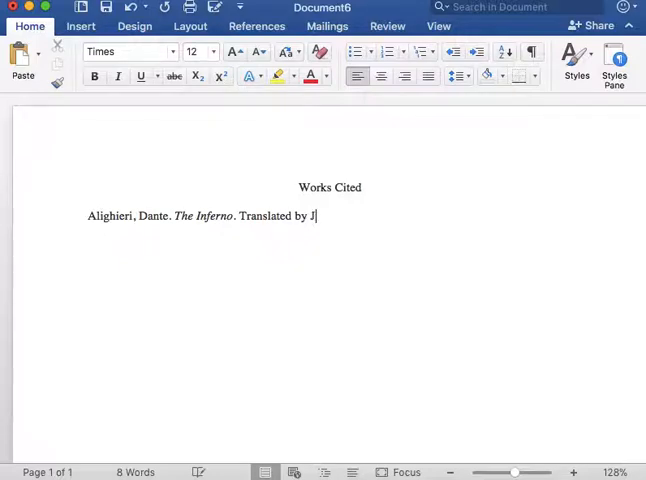
{"action": "type", "text": "ohn"}
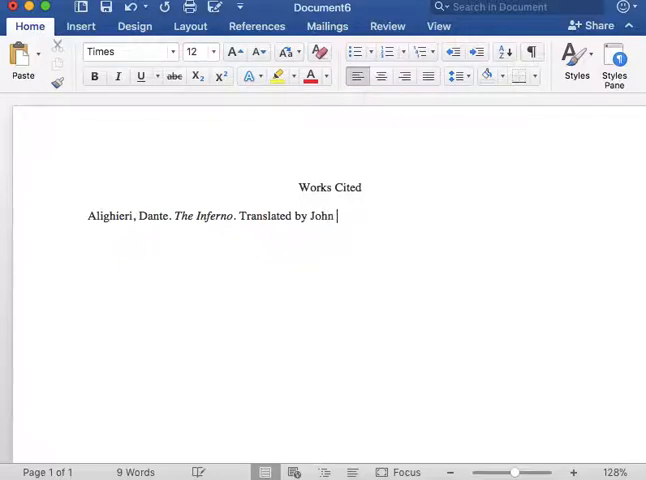
{"action": "type", "text": "Ci"}
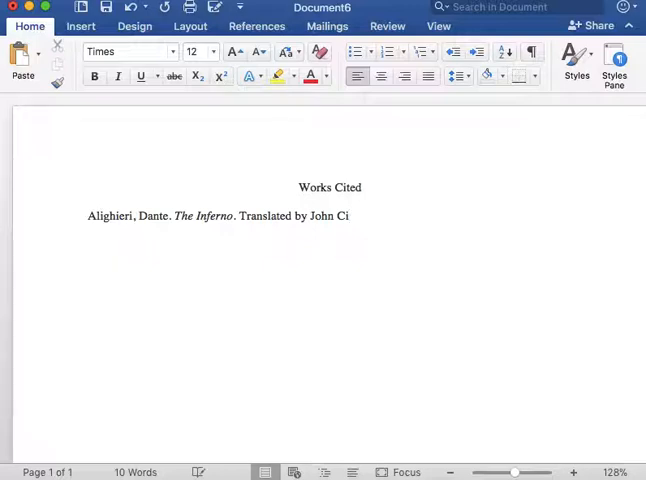
{"action": "type", "text": "ardi"}
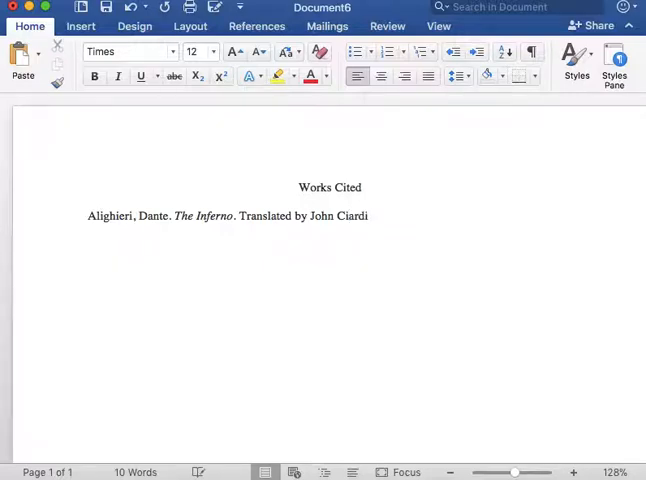
{"action": "left_click", "coordinate": [368, 216]}
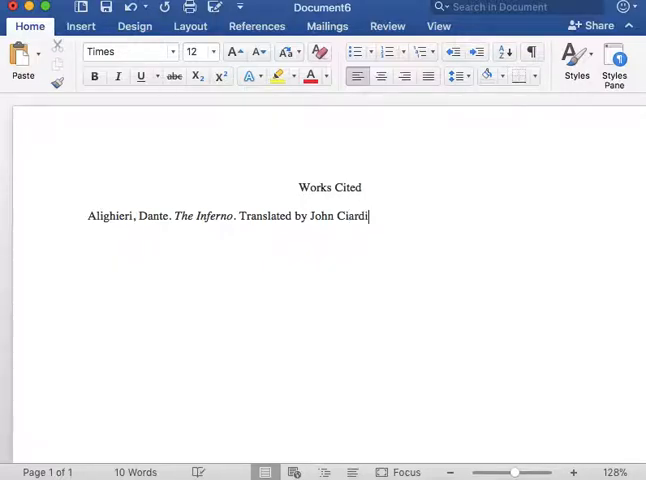
{"action": "type", "text": "."}
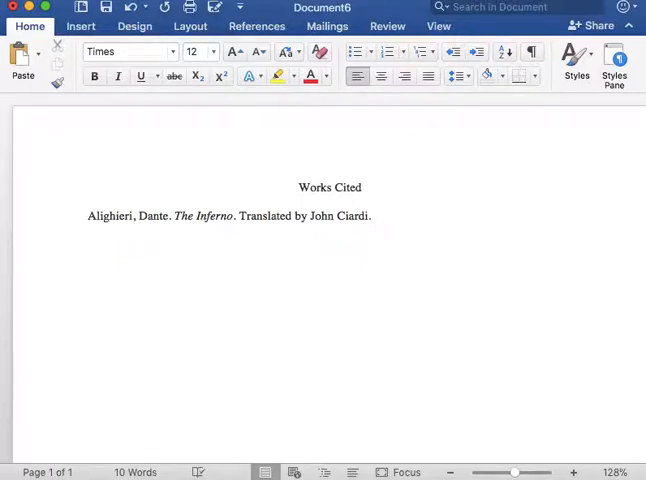
Step: Add the publisher and year "Signet, 2009" after the translator
{"action": "type", "text": "Si"}
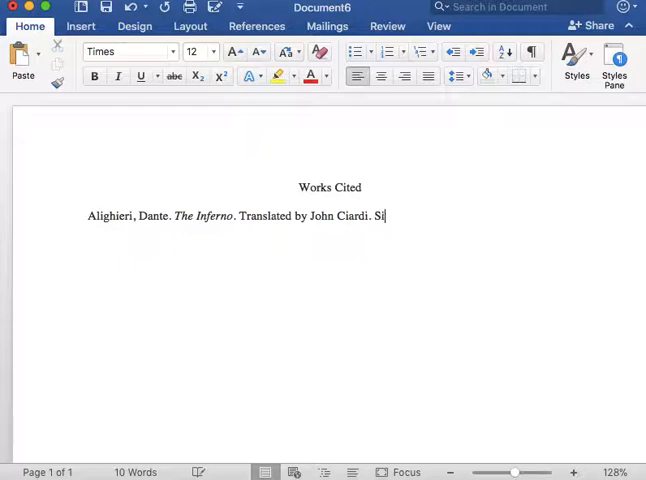
{"action": "type", "text": "gnet"}
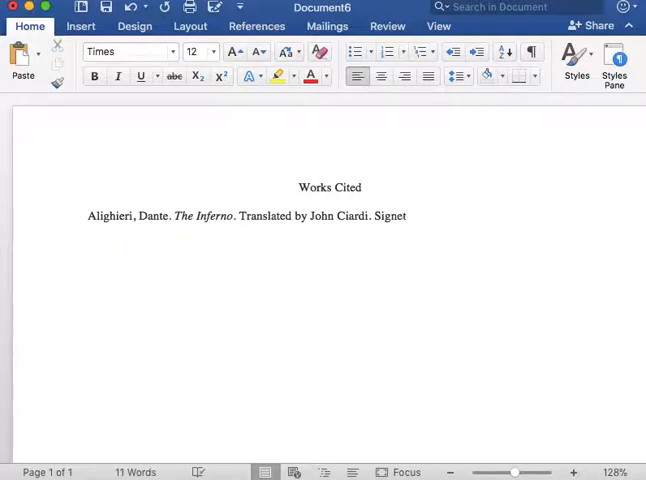
{"action": "type", "text": ","}
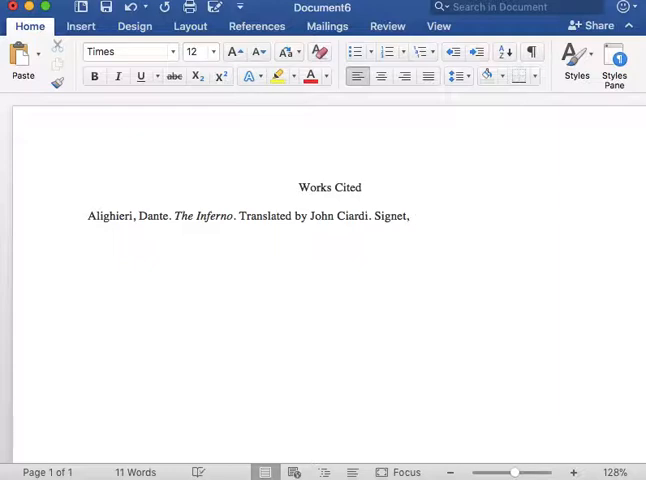
{"action": "type", "text": "200"}
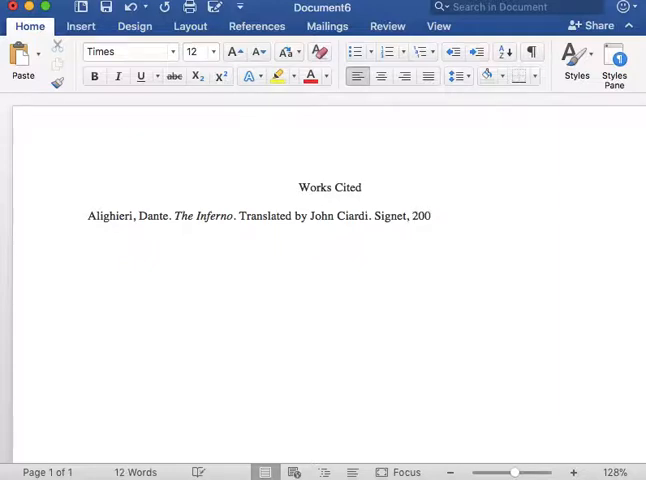
{"action": "type", "text": "09"}
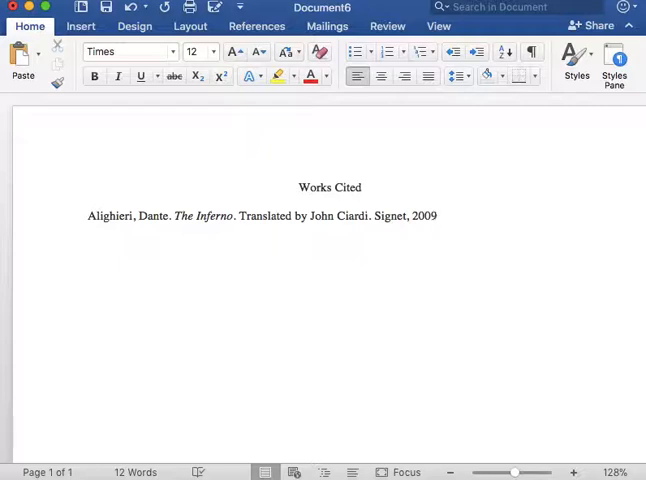